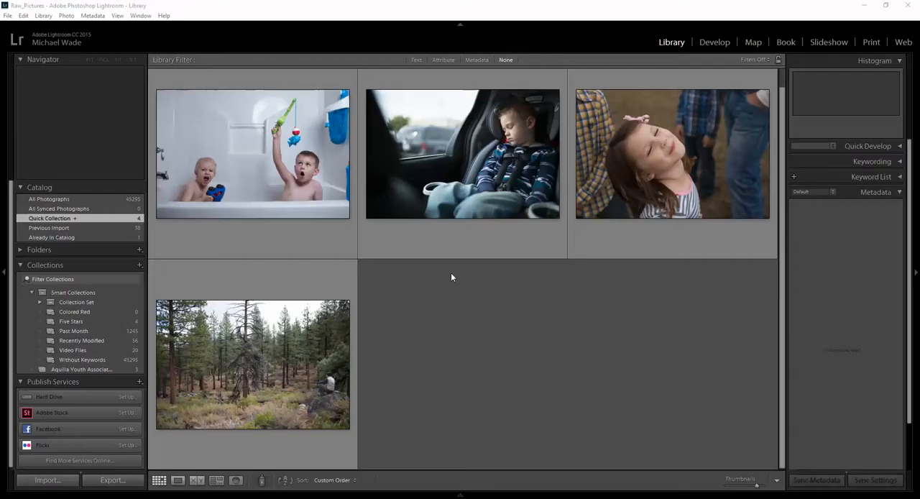
pyautogui.moveTo(604, 351)
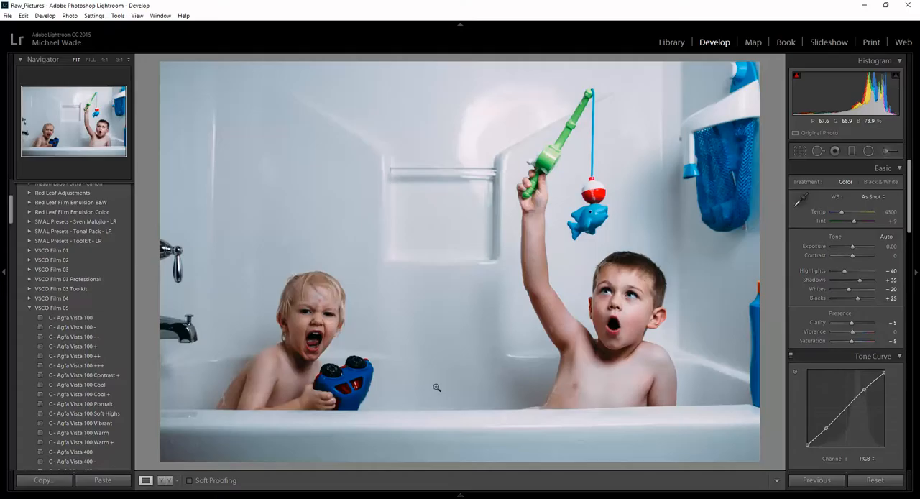
# Return from Develop to the Library grid of all four photos after styling the bathtub photo.
pyautogui.click(671, 42)
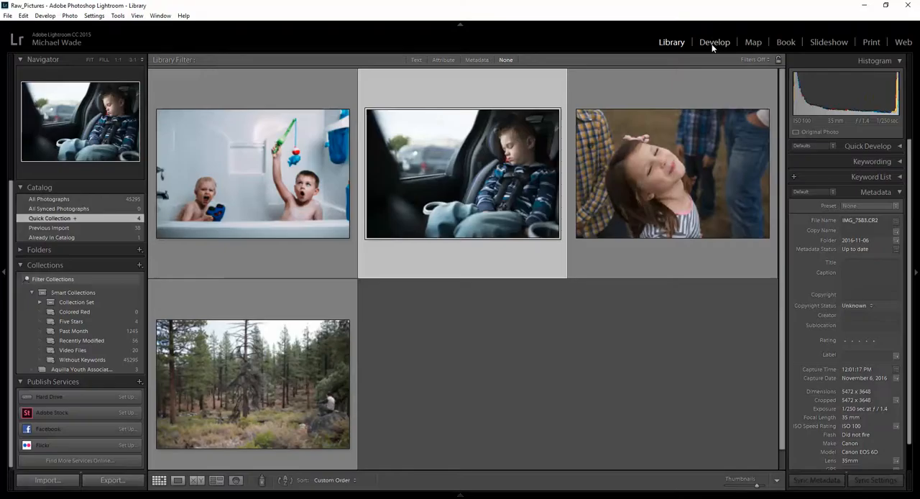
# Style the car-seat photo with a Mastin Labs Portra preset, warmer Temp/Tint and tweaked grain, then back to Library.
pyautogui.click(714, 42)
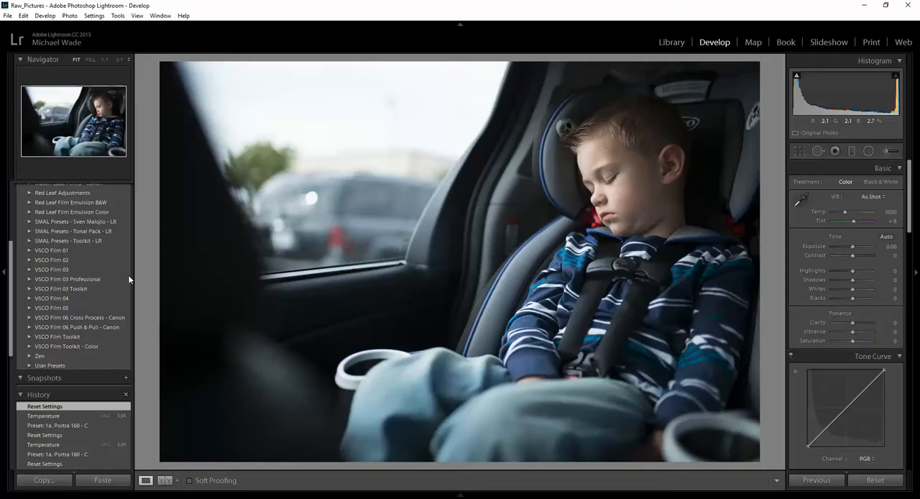
pyautogui.click(69, 343)
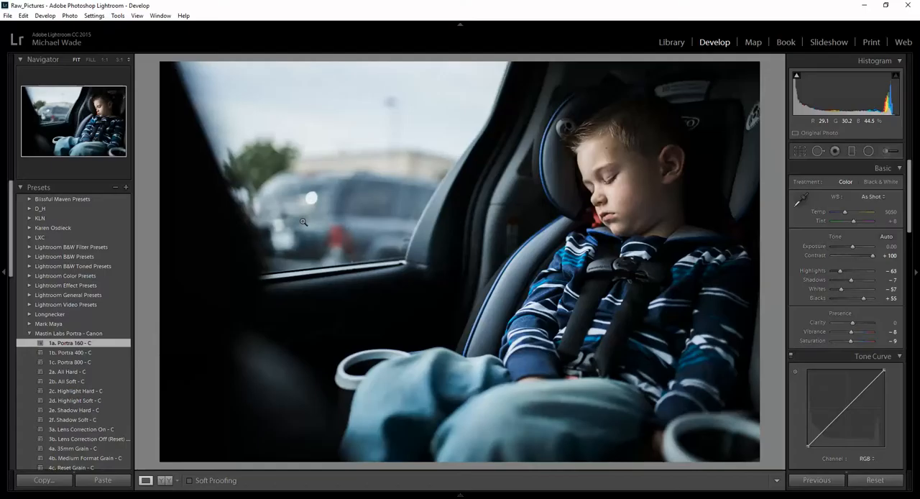
pyautogui.moveTo(854, 211); pyautogui.dragTo(865, 211)
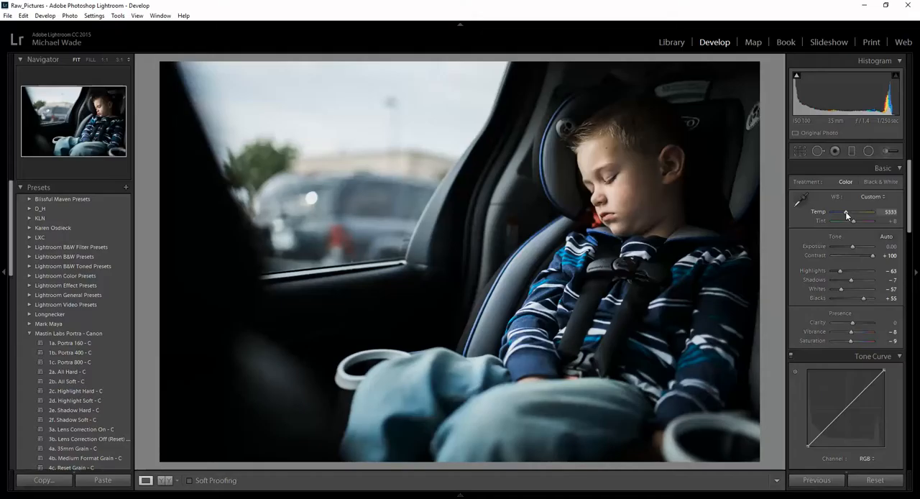
pyautogui.moveTo(847, 211); pyautogui.dragTo(851, 211)
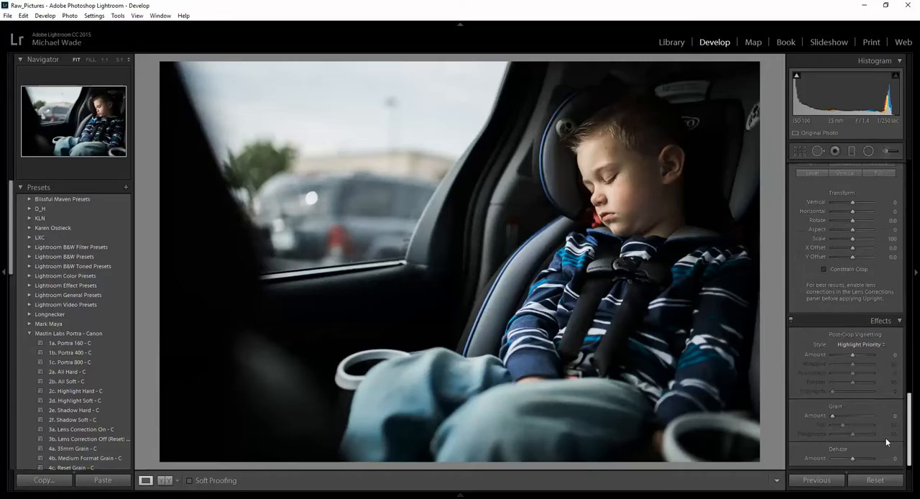
pyautogui.click(670, 42)
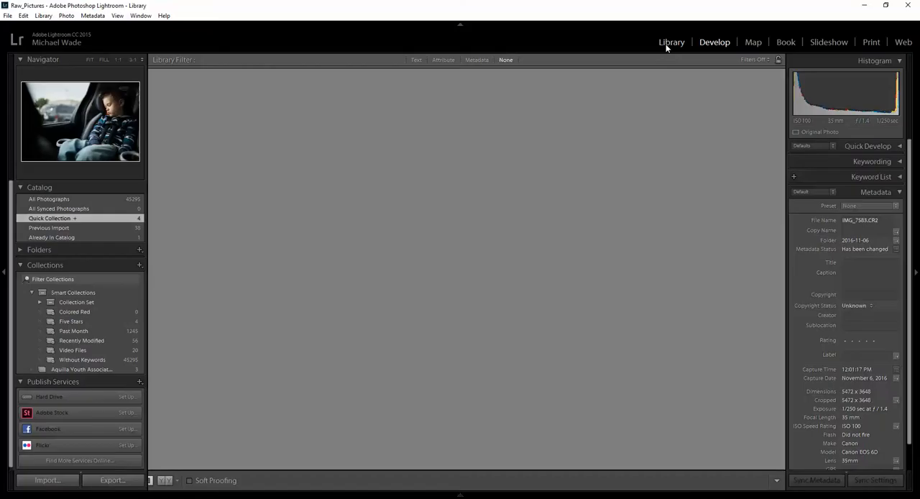
pyautogui.click(713, 42)
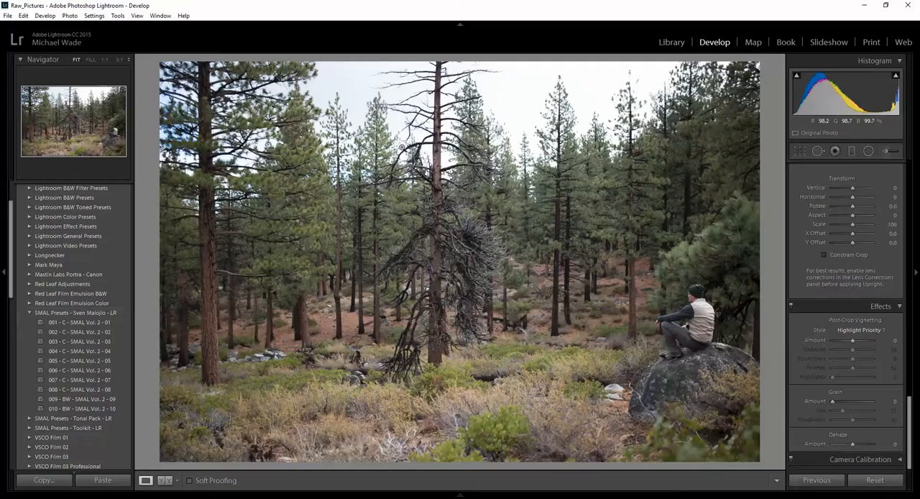
# Give the forest photo a warm, faded LXC film preset look and return to the Library grid.
pyautogui.click(61, 247)
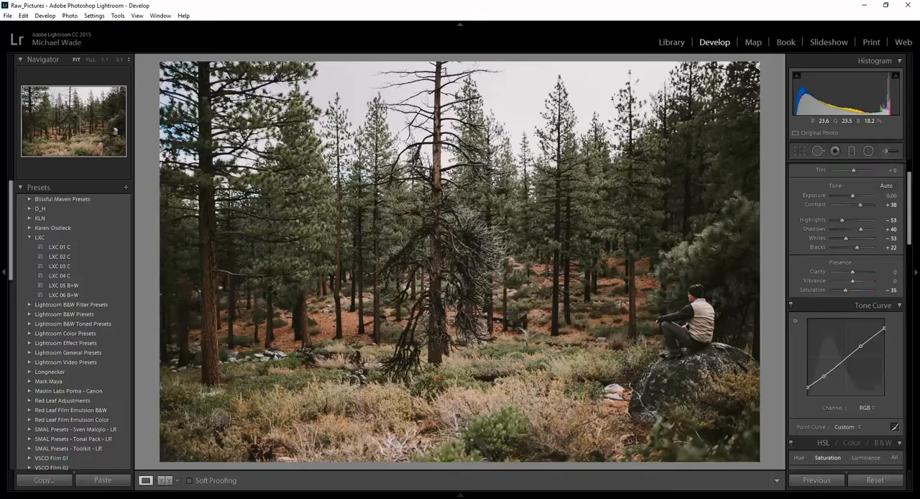
pyautogui.click(672, 42)
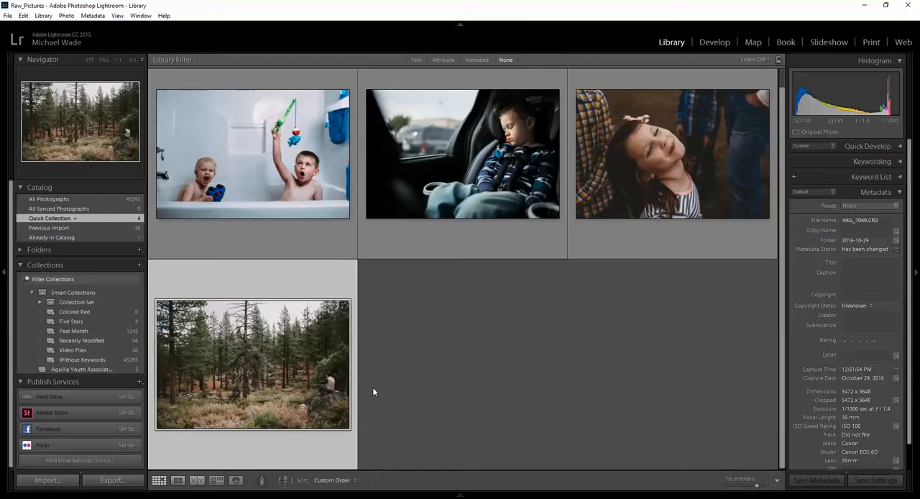